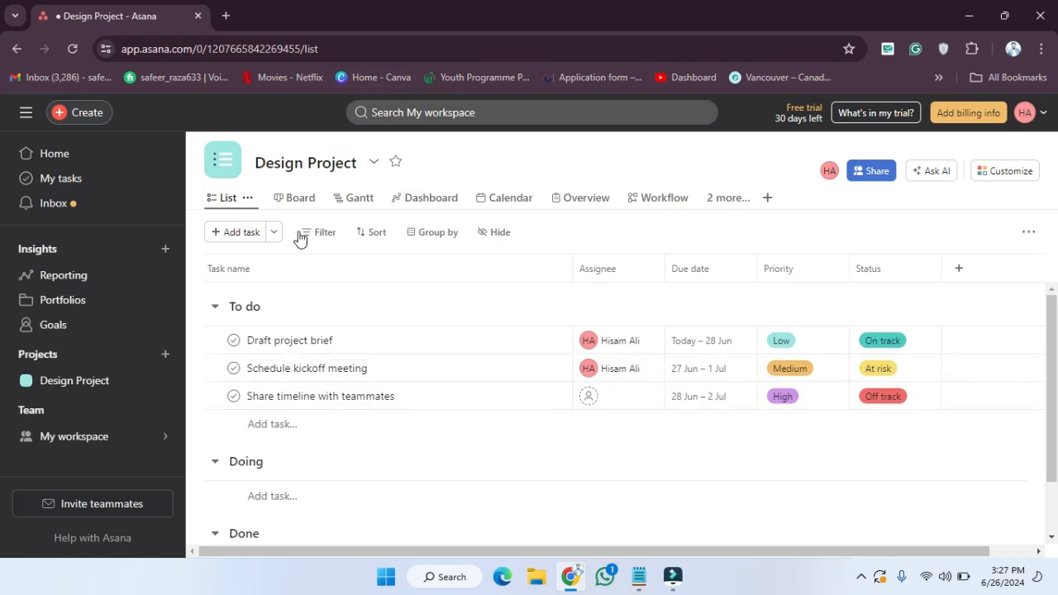
mouse_move(93, 122)
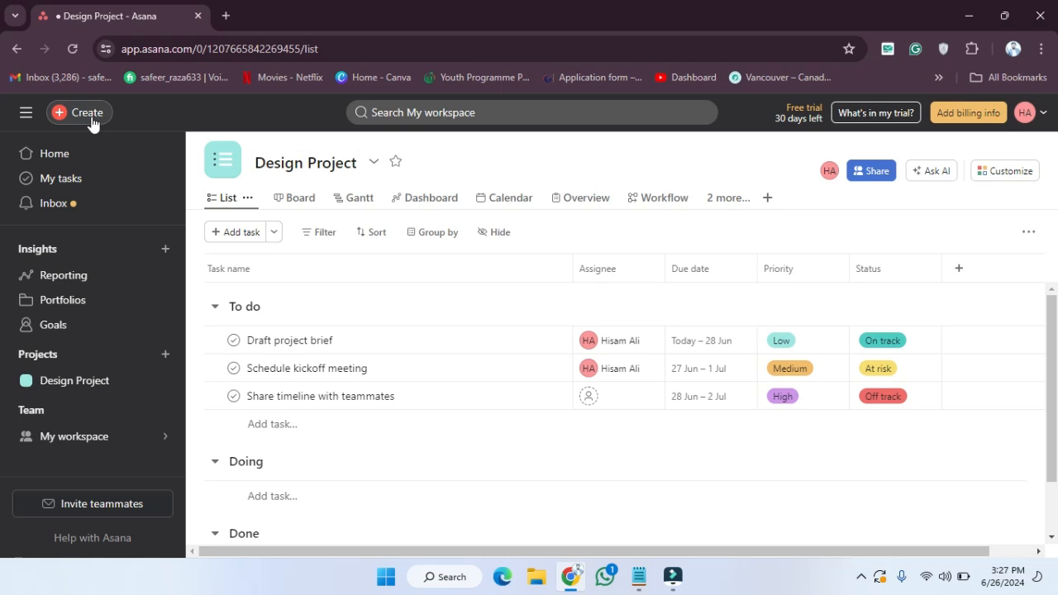
Reveal the Create menu's options for adding something new.
left_click(79, 113)
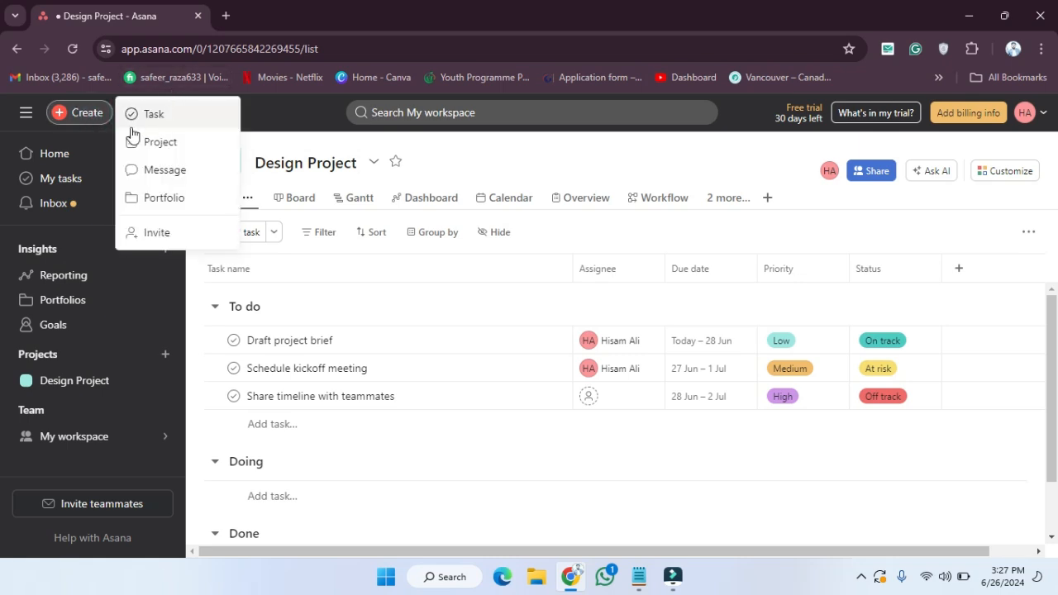
Add a task named 'Big Project' and confirm its creation.
left_click(155, 114)
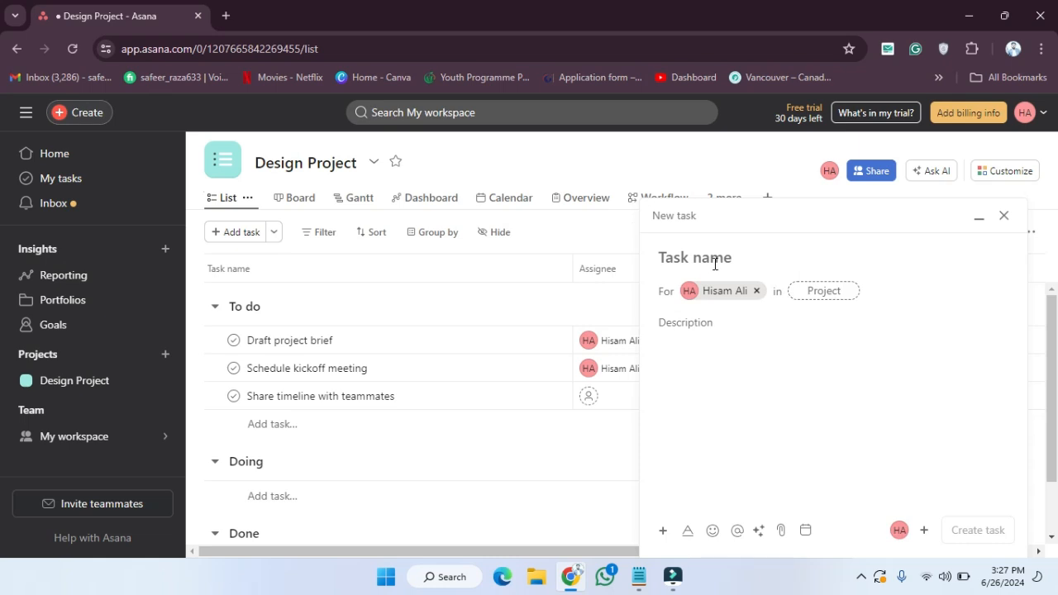
type("Big Proj")
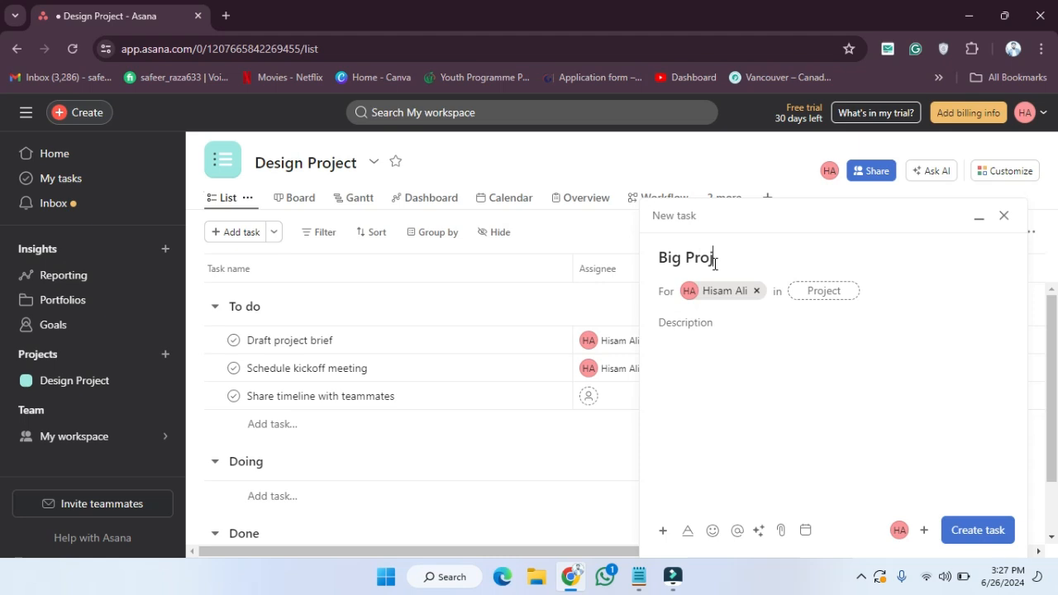
type("ect")
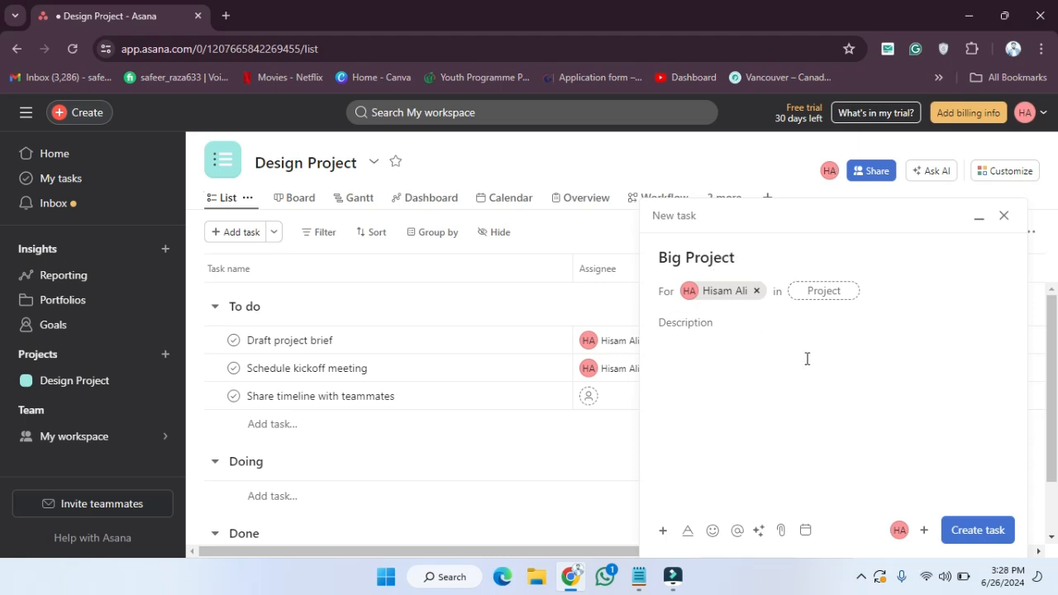
left_click(967, 529)
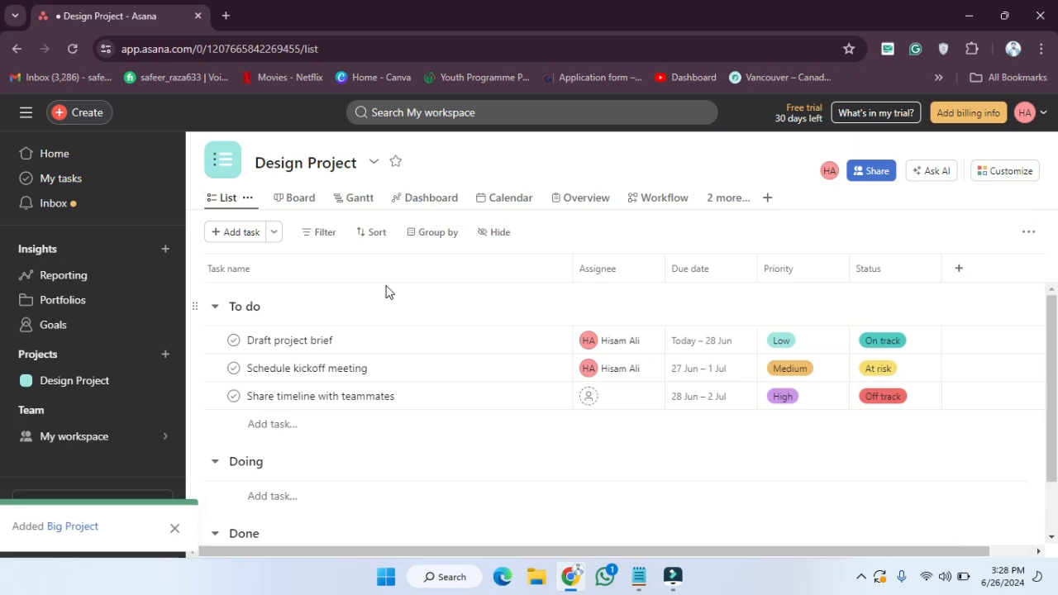
mouse_move(59, 179)
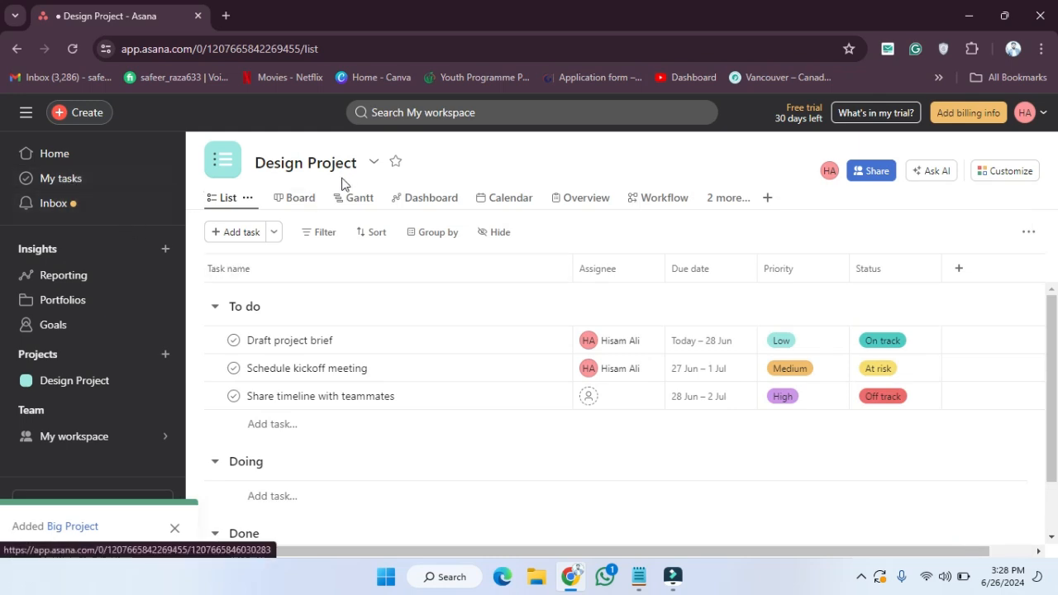
Visit My tasks to review assigned work, then land on the Home page.
left_click(374, 162)
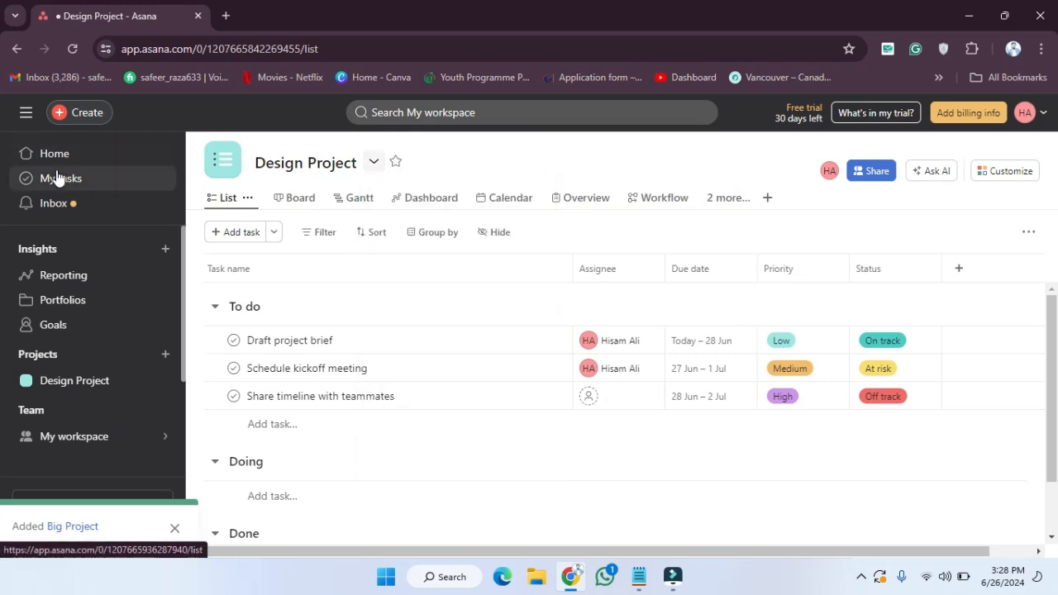
left_click(61, 179)
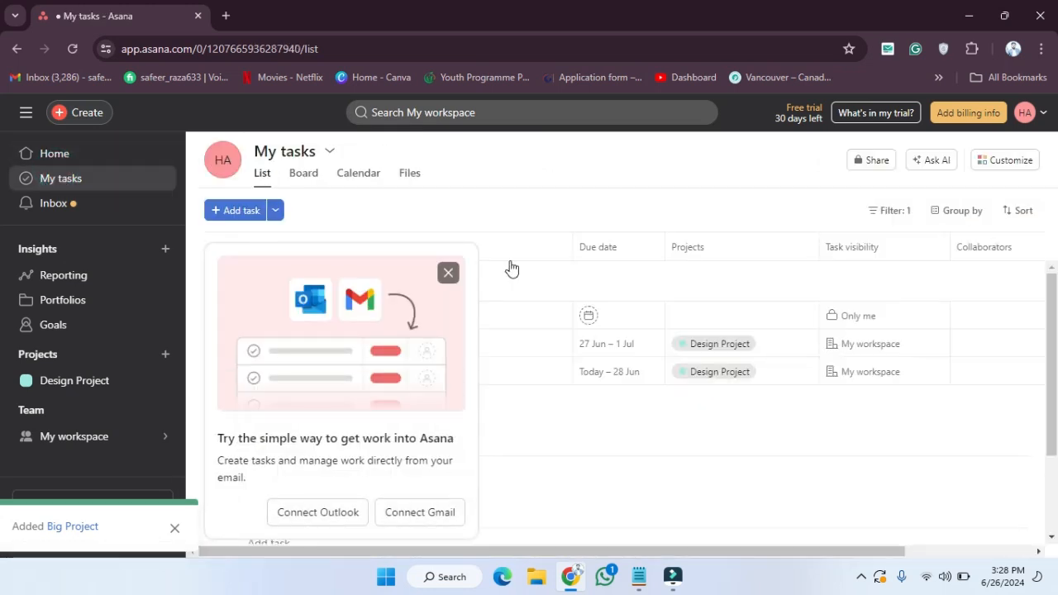
mouse_move(450, 355)
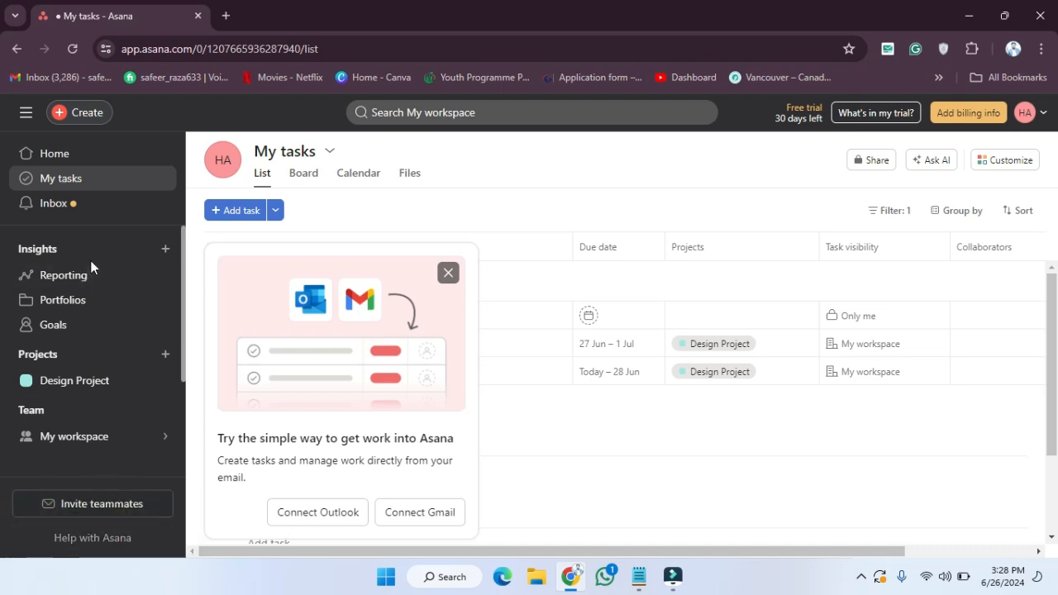
left_click(55, 152)
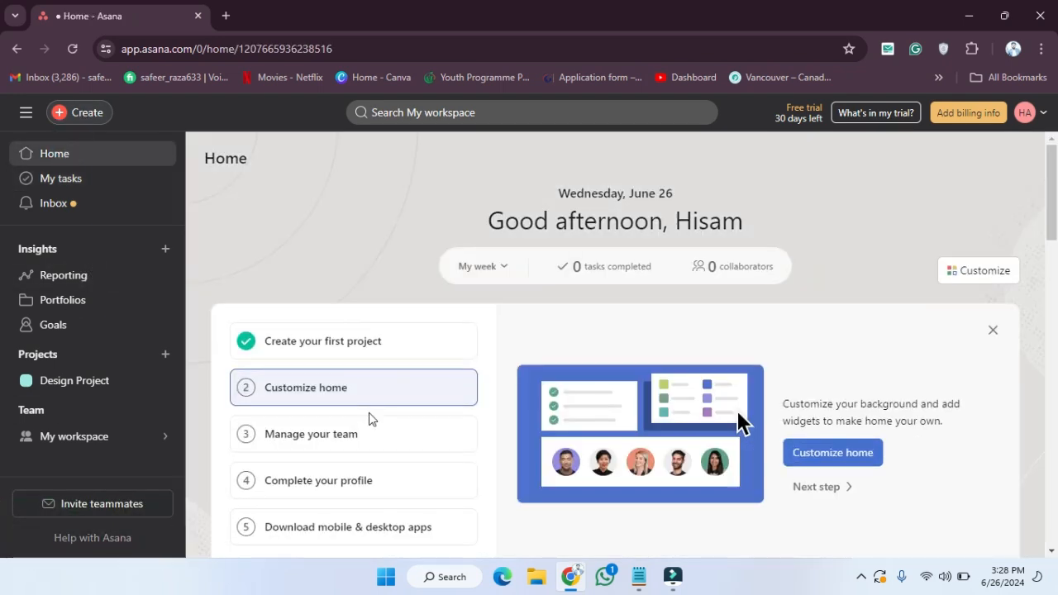
scroll("down", 3)
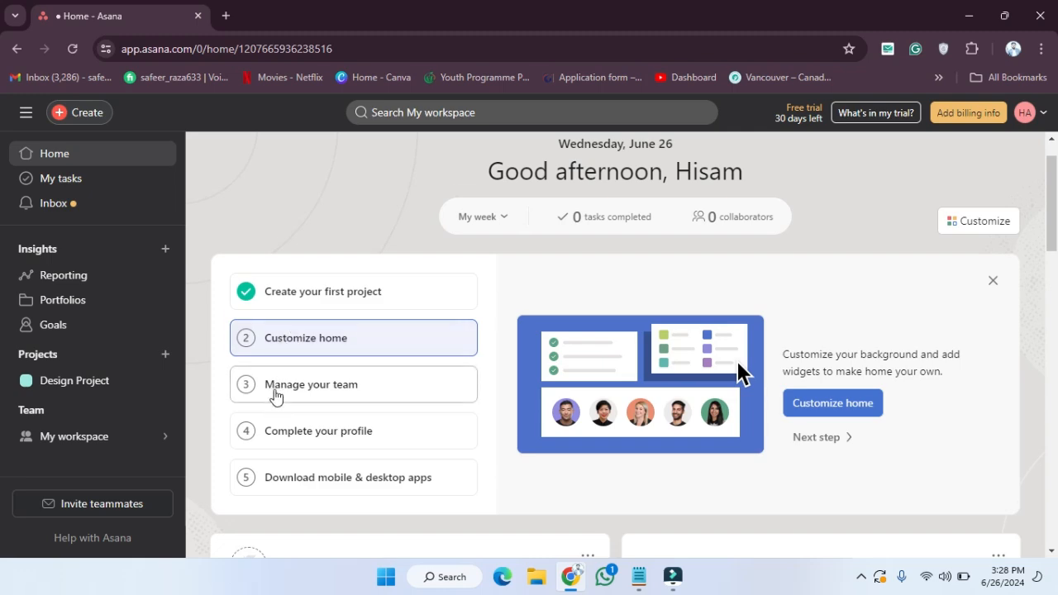
left_click(992, 281)
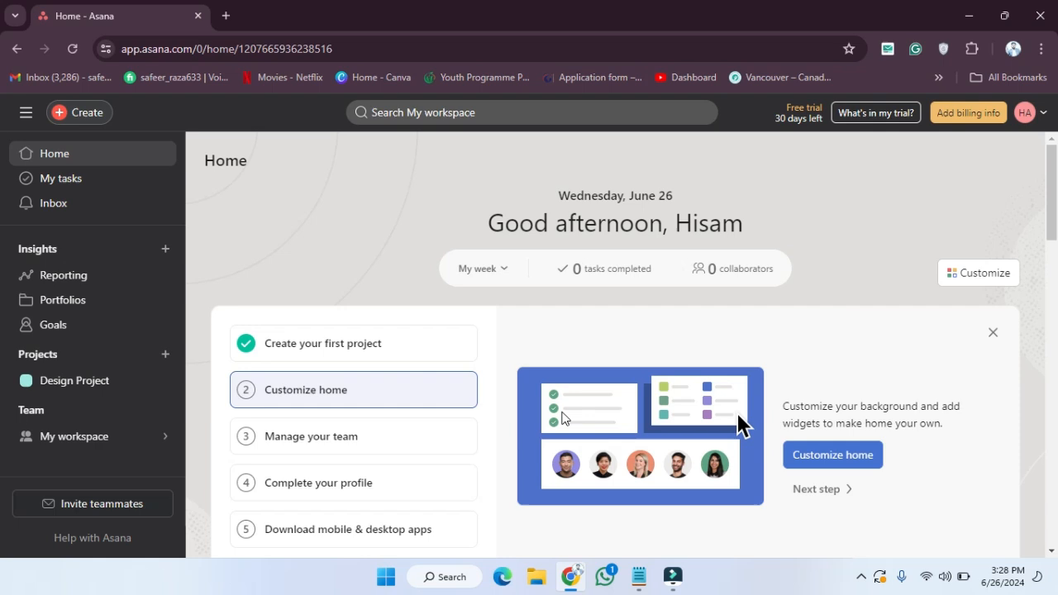
mouse_move(333, 261)
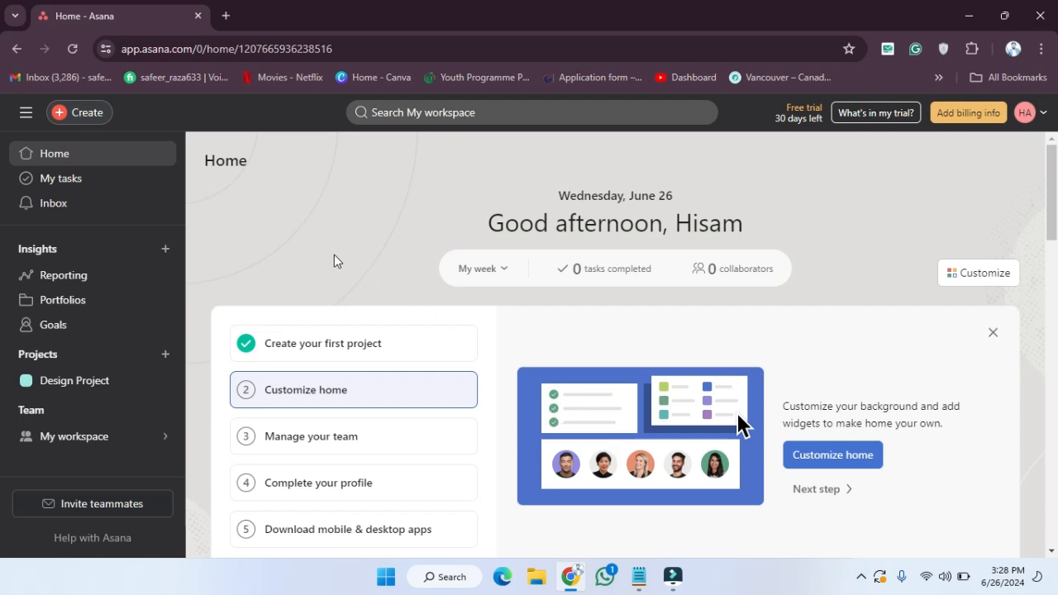